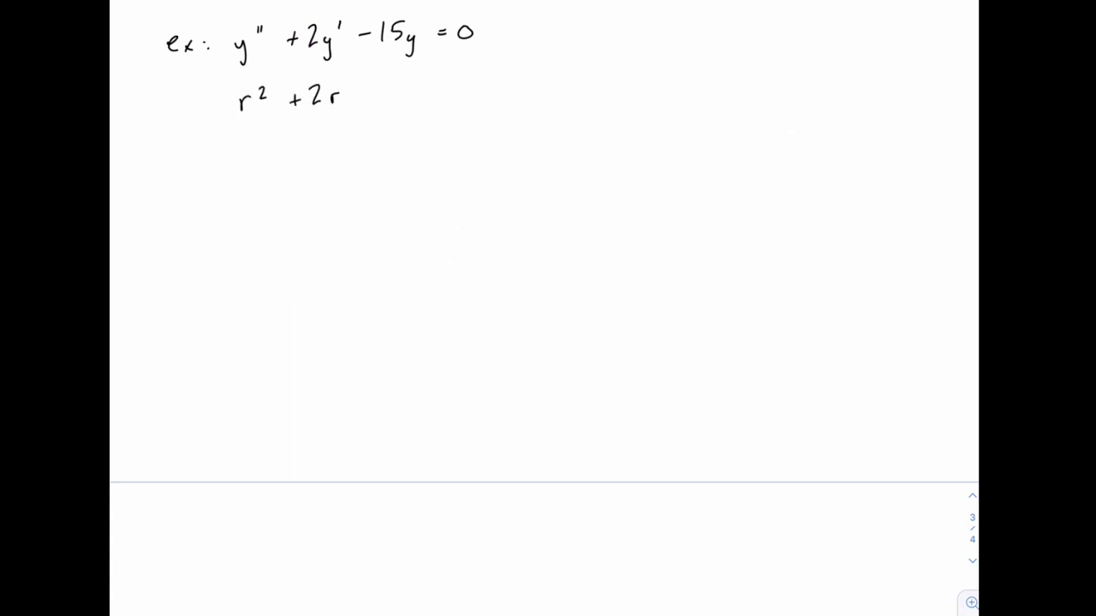
type("-15 = 0")
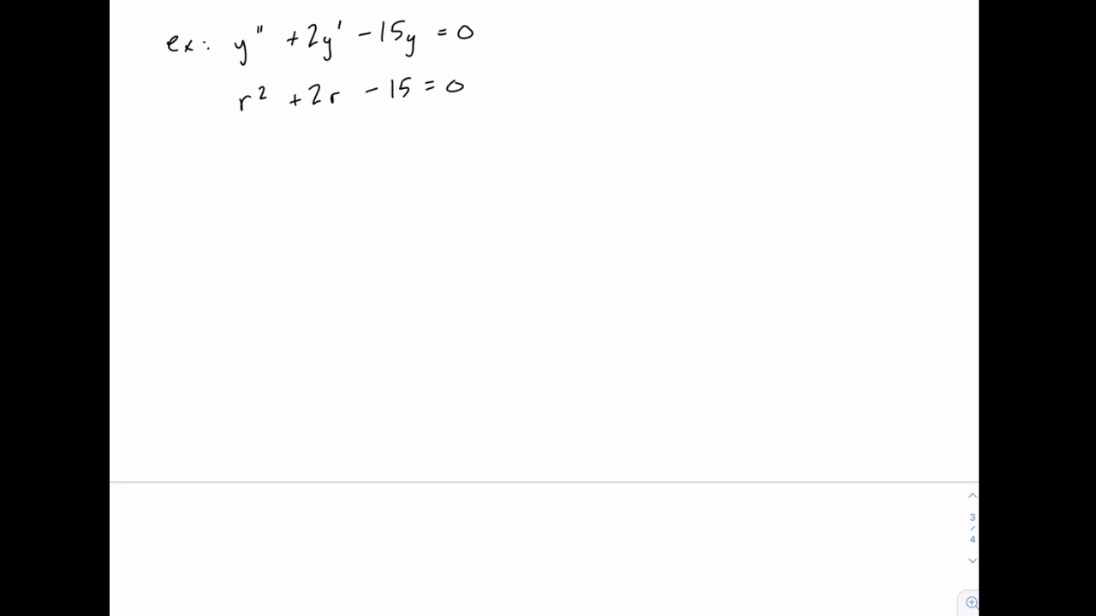